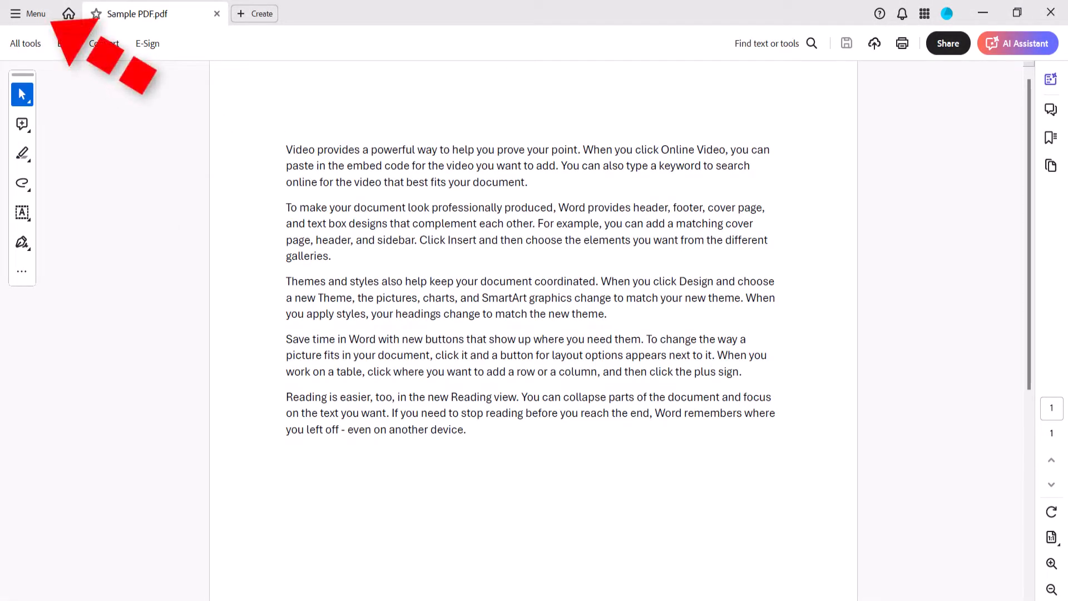
Show the Display theme submenu with System, Light grey and Dark grey choices
left_click(29, 13)
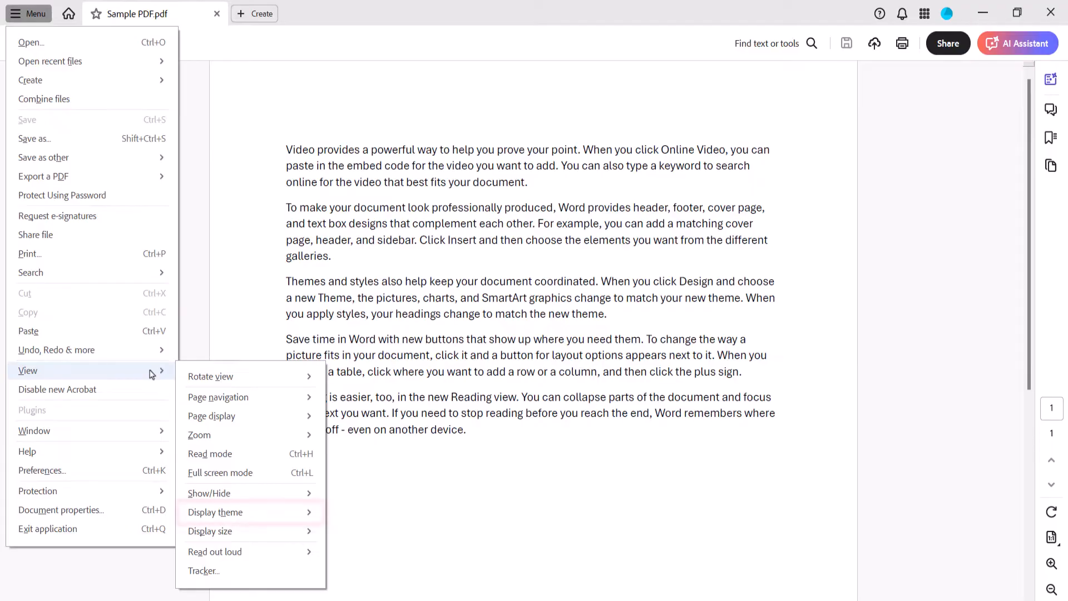
mouse_move(238, 484)
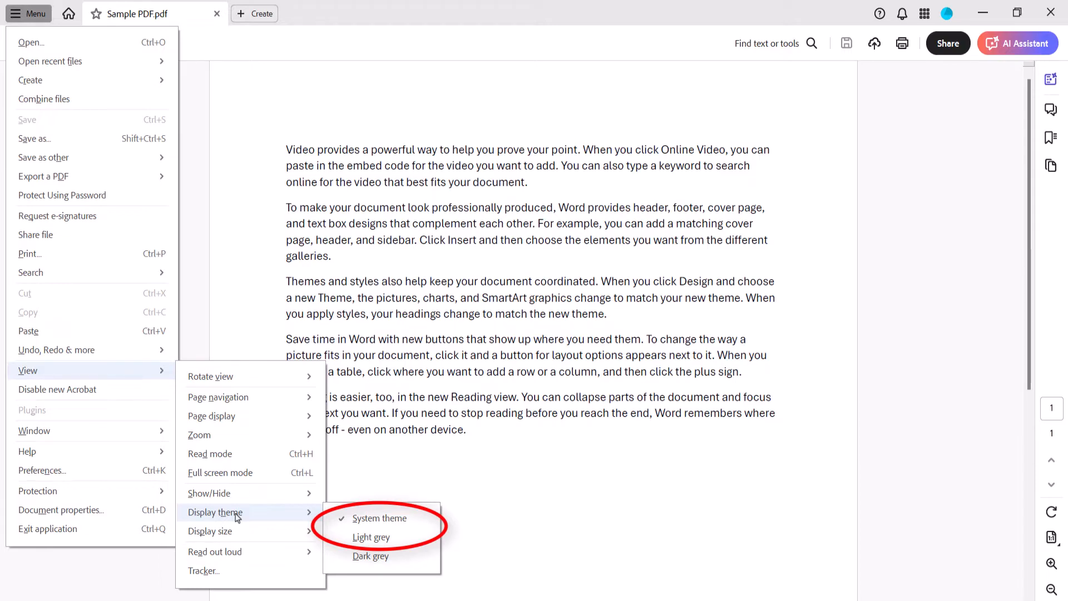
left_click(370, 556)
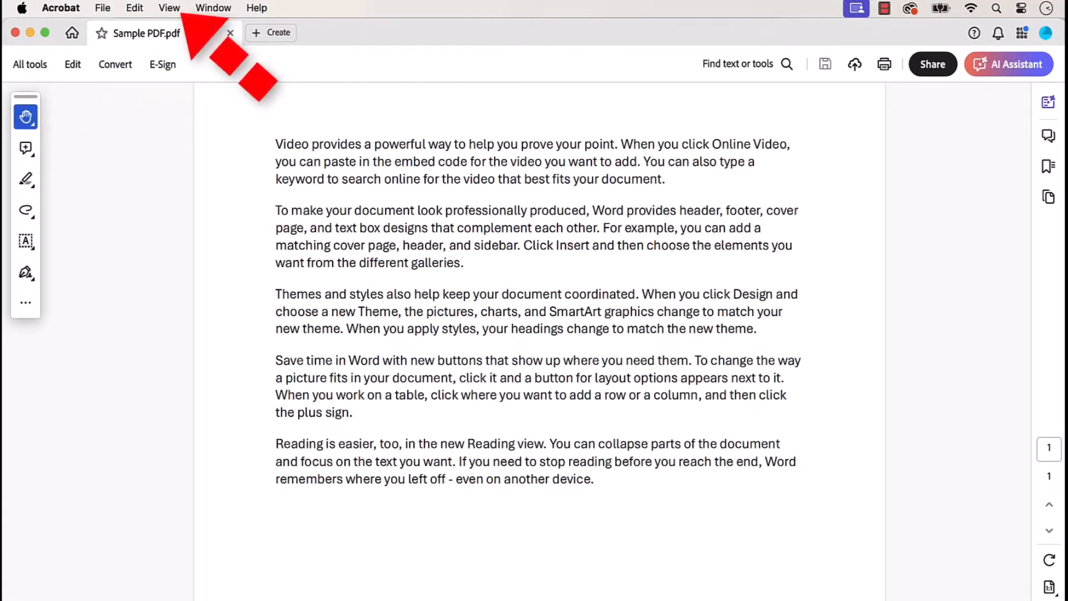
Switch the Acrobat interface to the Dark Gray display theme from View
left_click(168, 8)
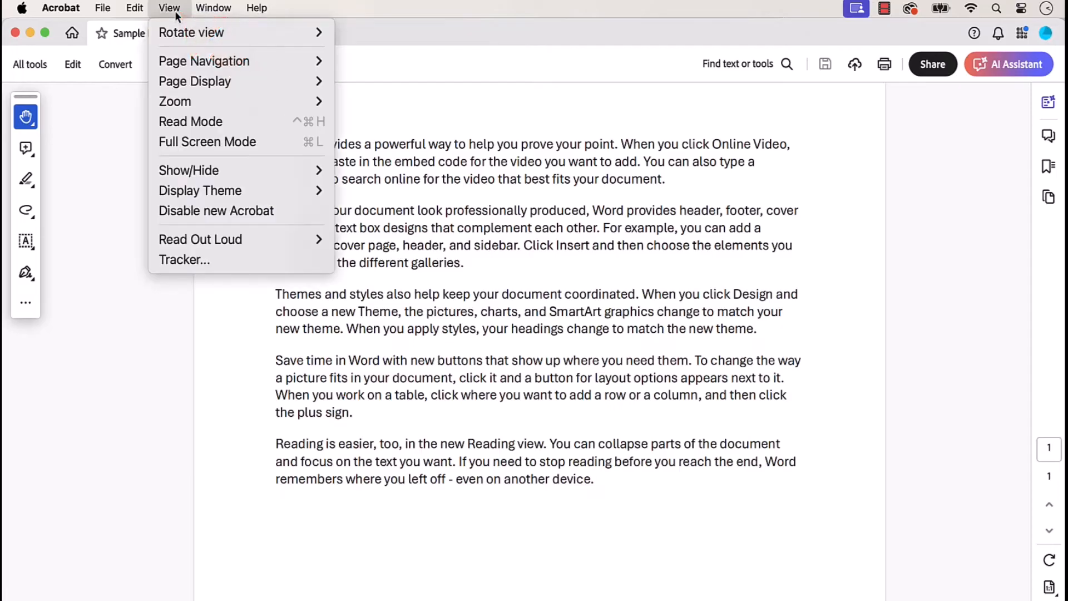
mouse_move(199, 190)
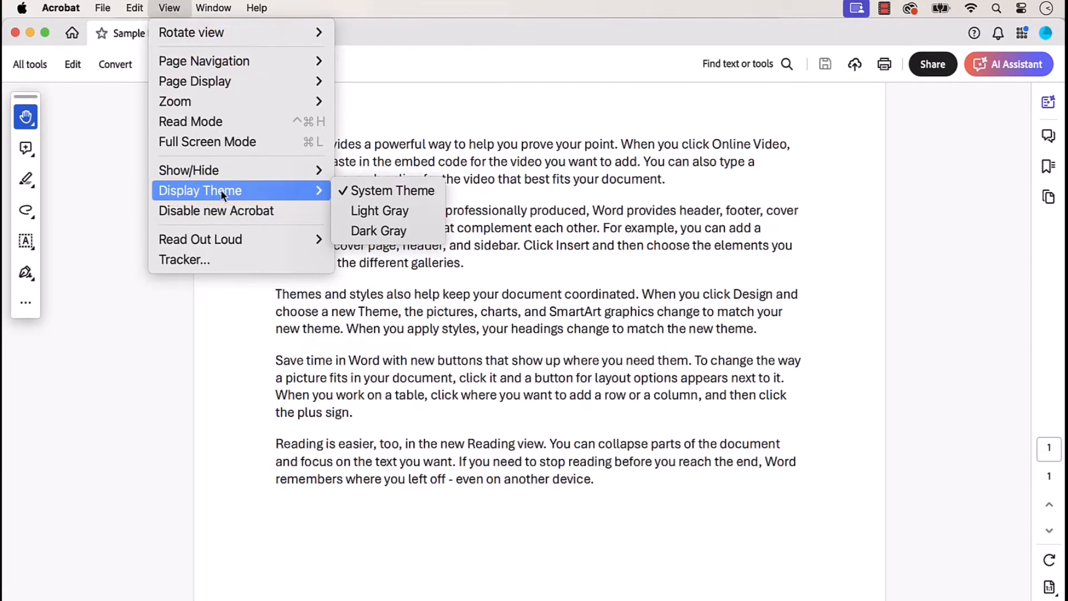
mouse_move(378, 230)
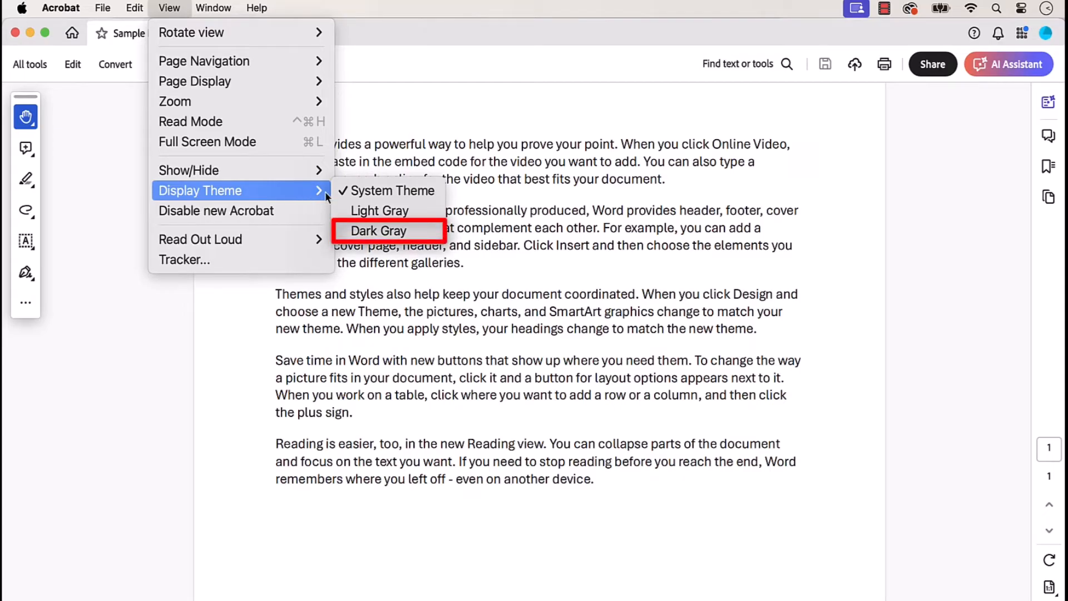
left_click(378, 230)
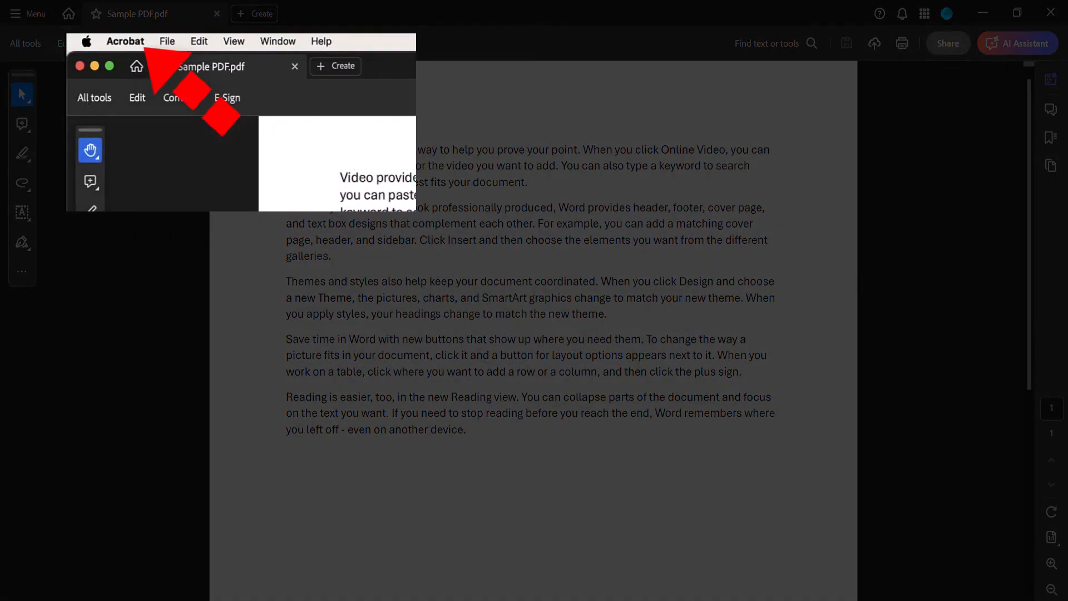
Bring up the Preferences window from the main menu
left_click(28, 14)
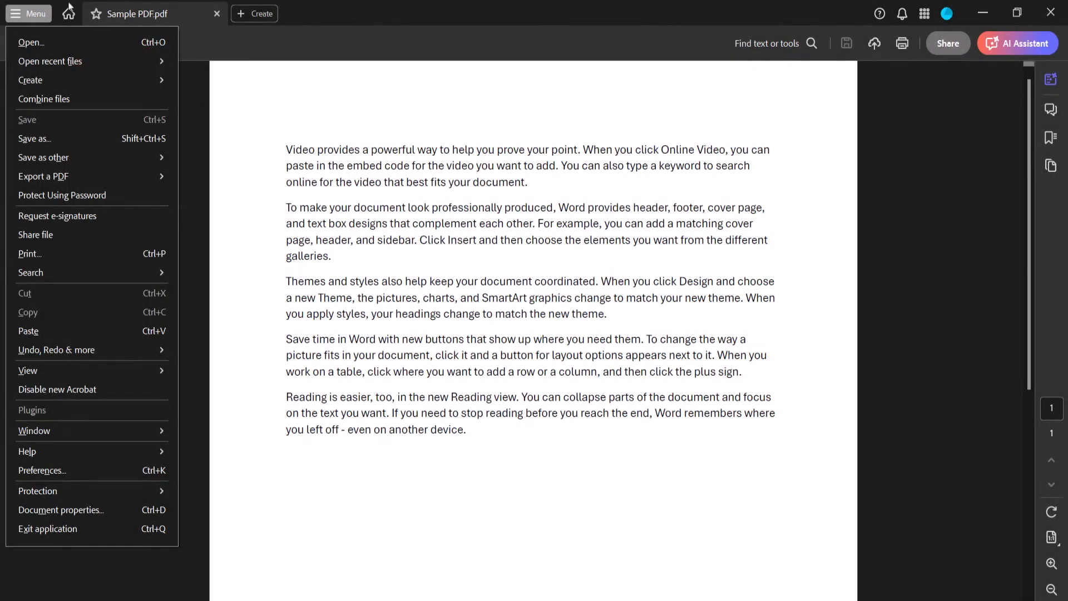
mouse_move(42, 469)
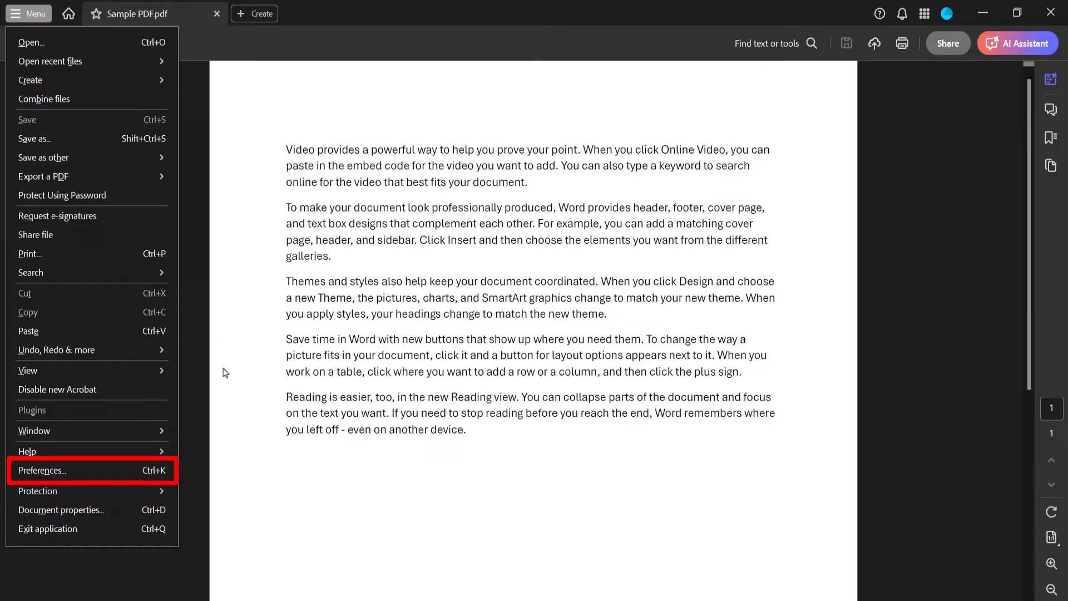
left_click(42, 469)
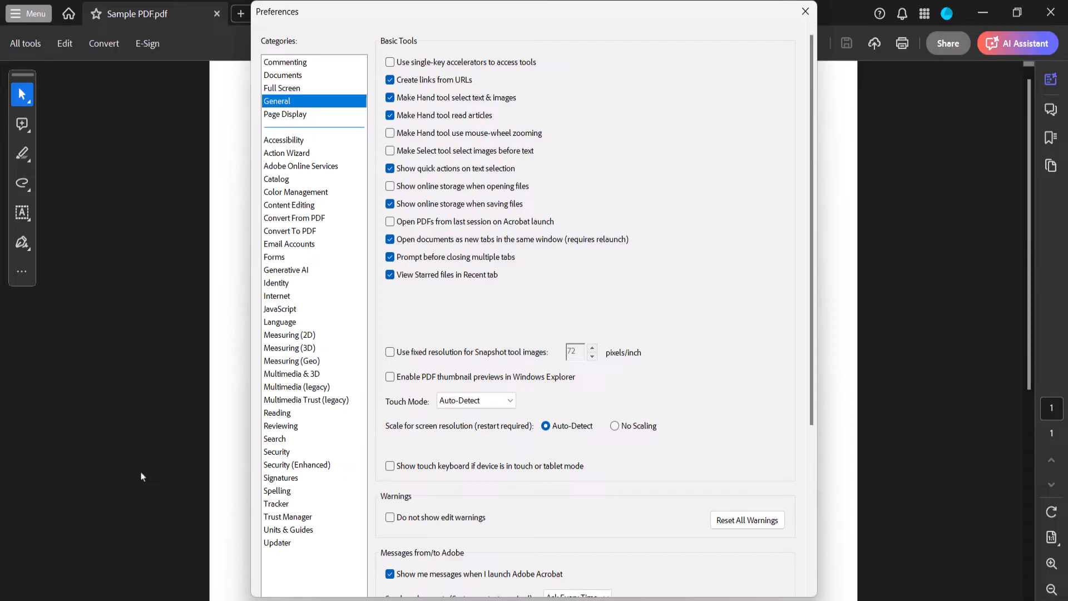
In Accessibility preferences, replace document colors with high-contrast White text on black
key("ctrl+k")
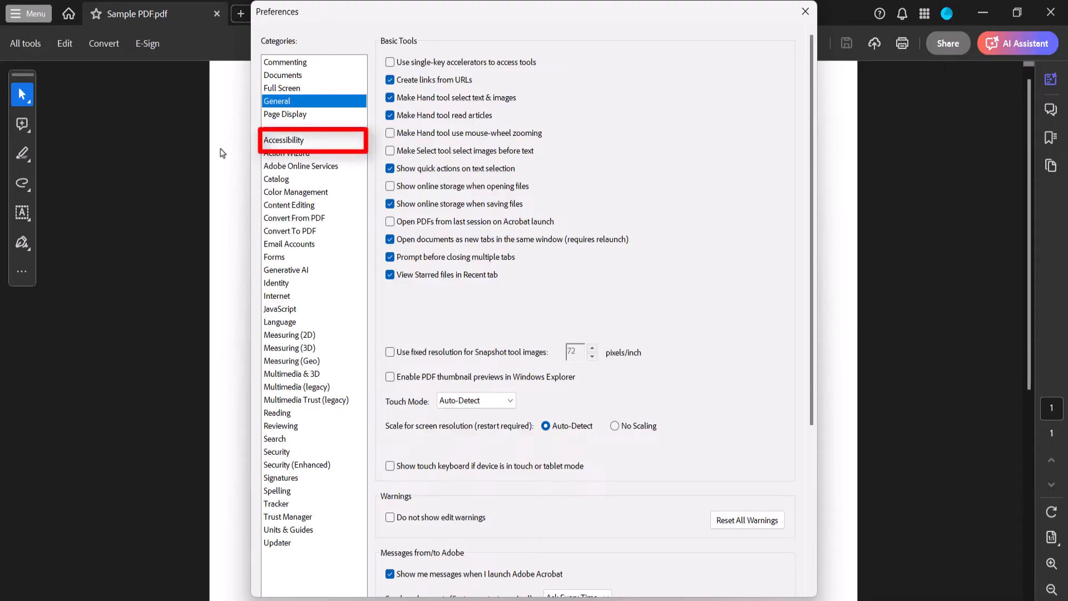
left_click(284, 141)
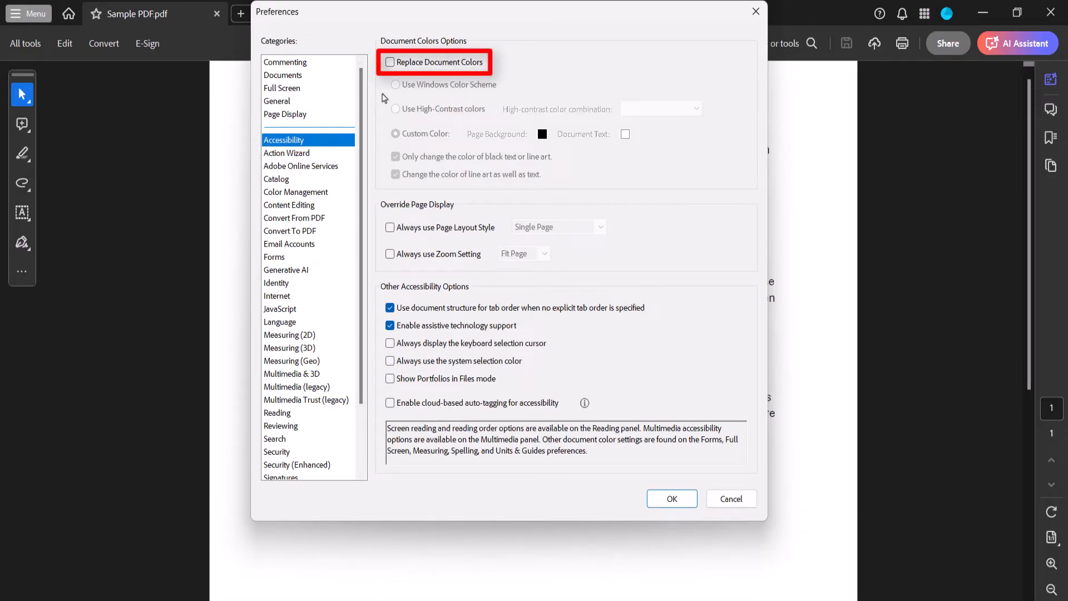
left_click(389, 62)
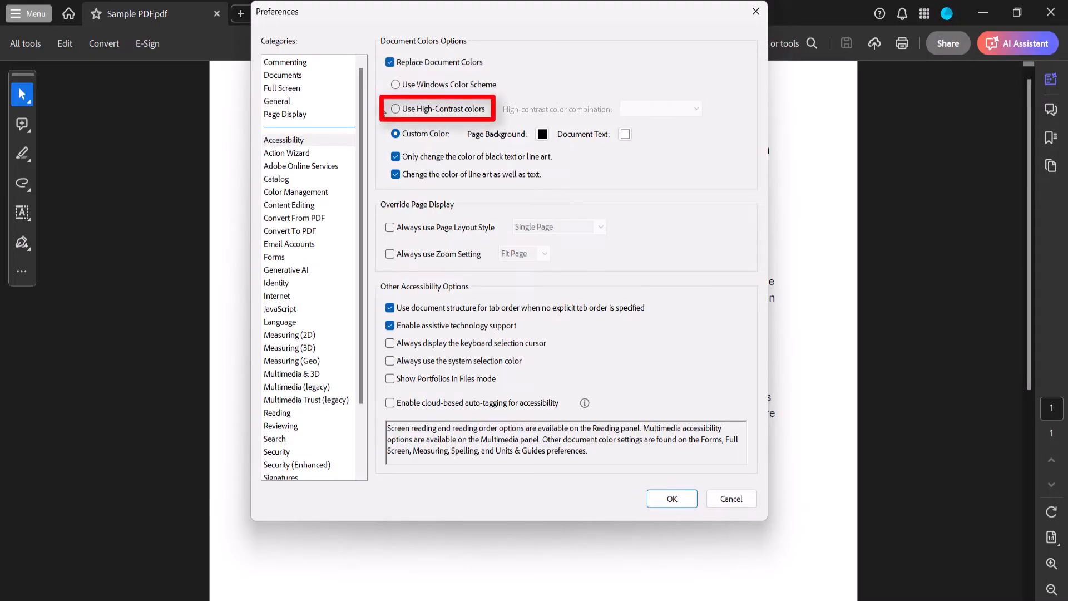
left_click(395, 108)
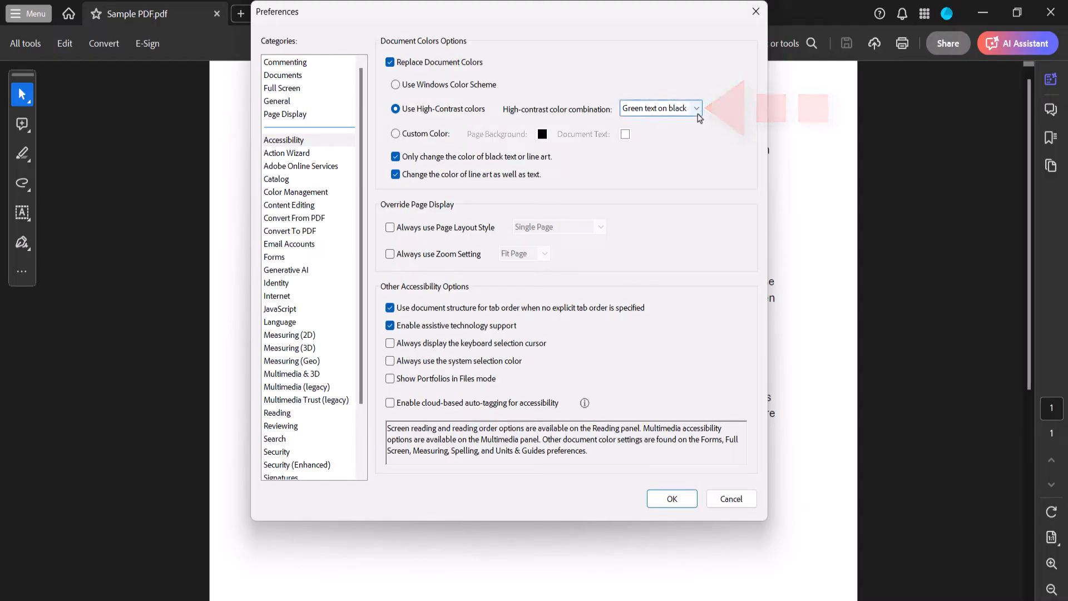
left_click(694, 108)
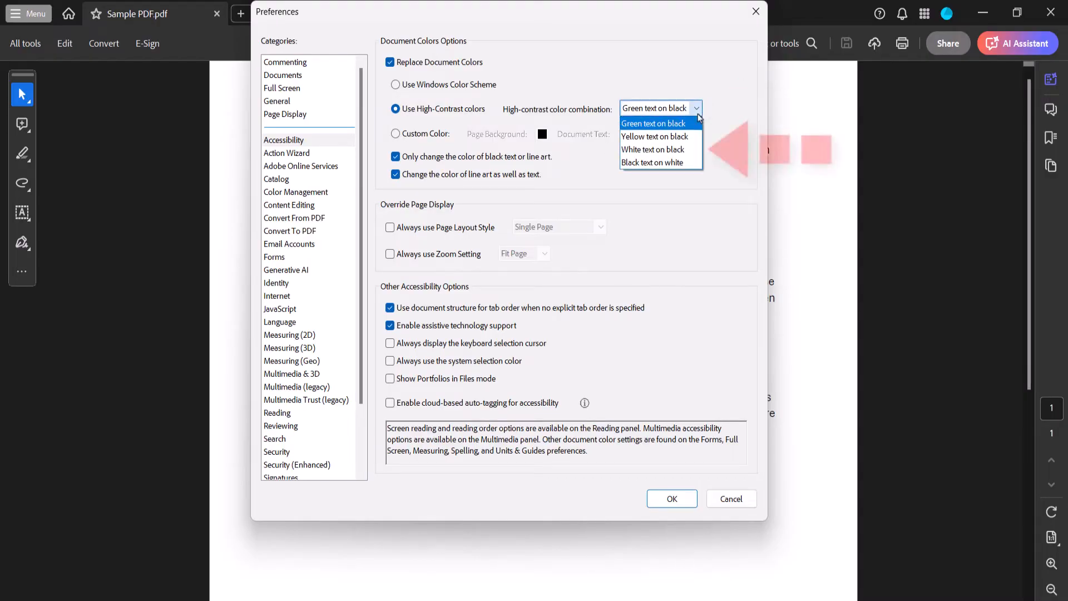
mouse_move(654, 136)
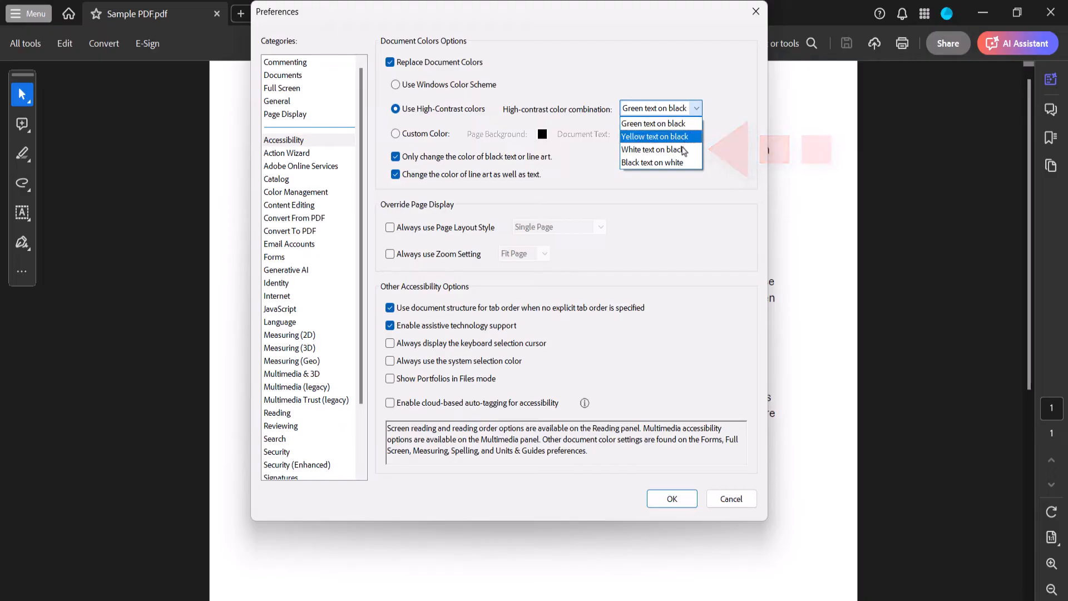
left_click(654, 149)
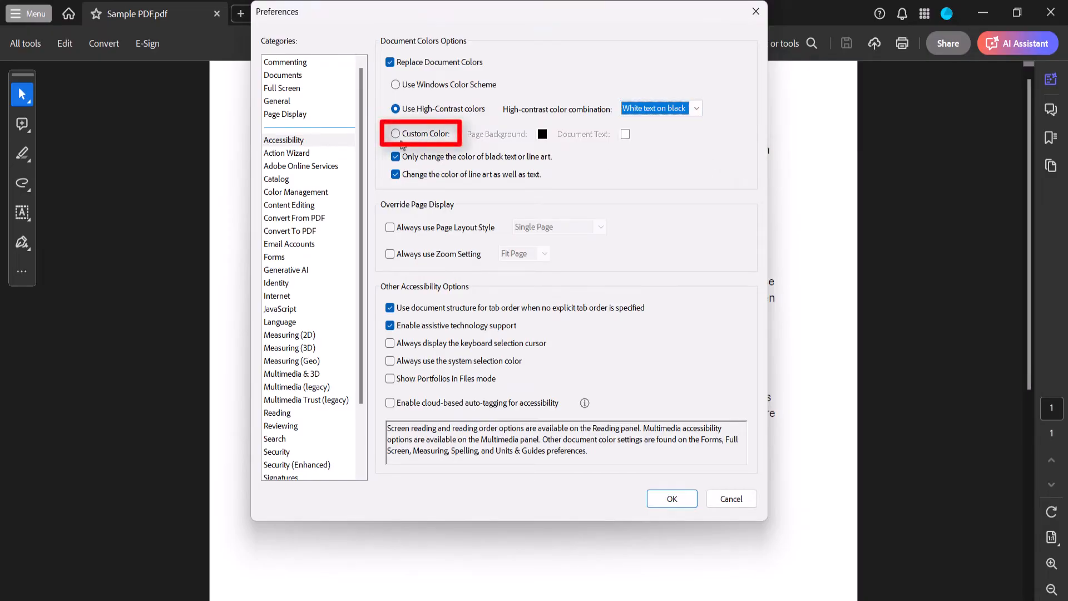
Use a custom color scheme with black page background and white document text
left_click(396, 134)
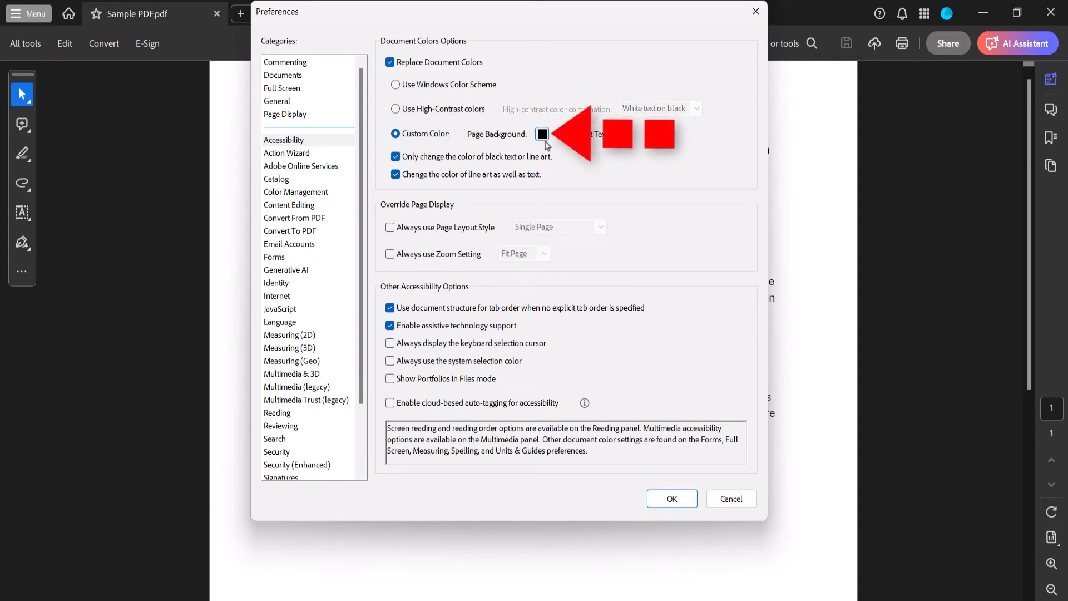
left_click(542, 134)
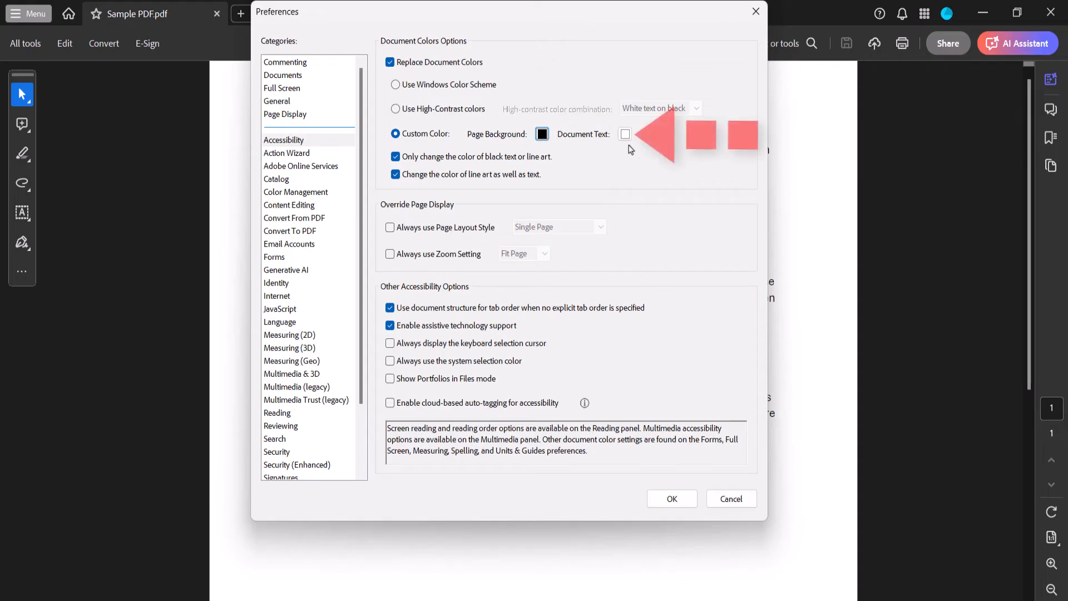
left_click(624, 133)
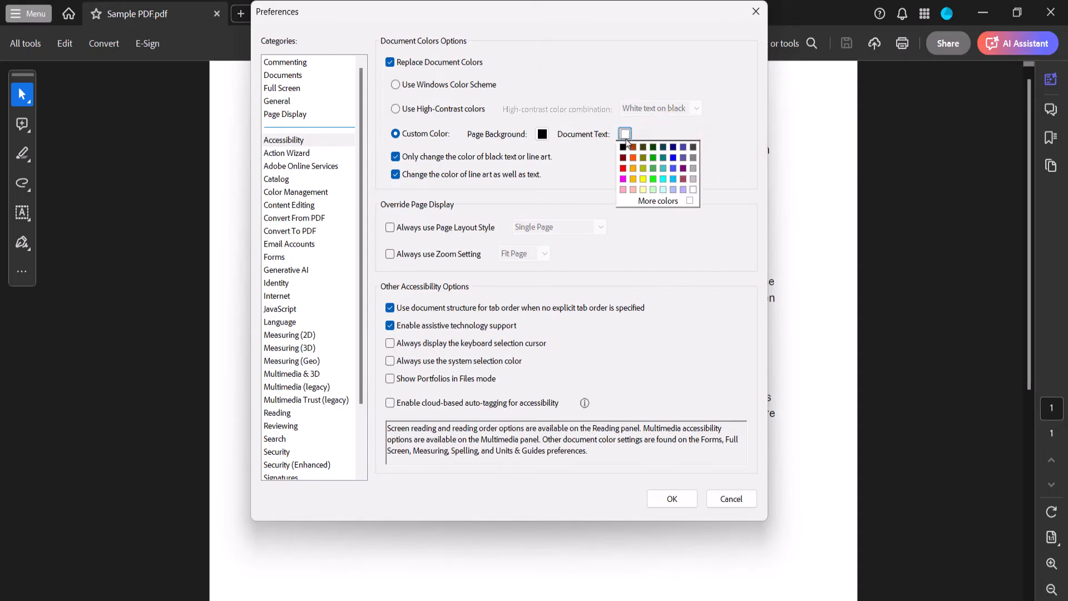
left_click(605, 153)
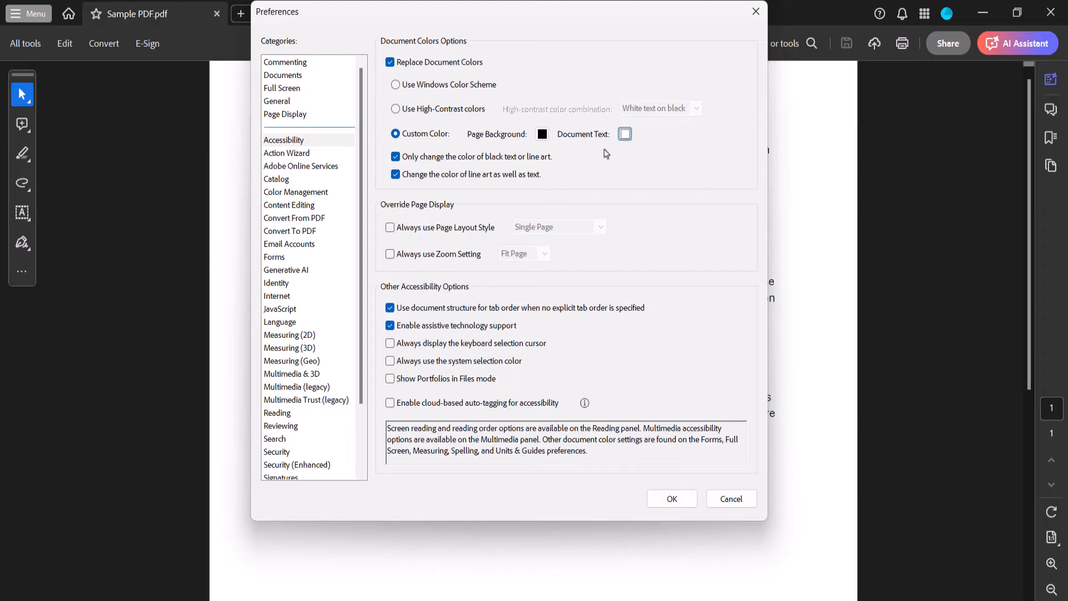
mouse_move(405, 119)
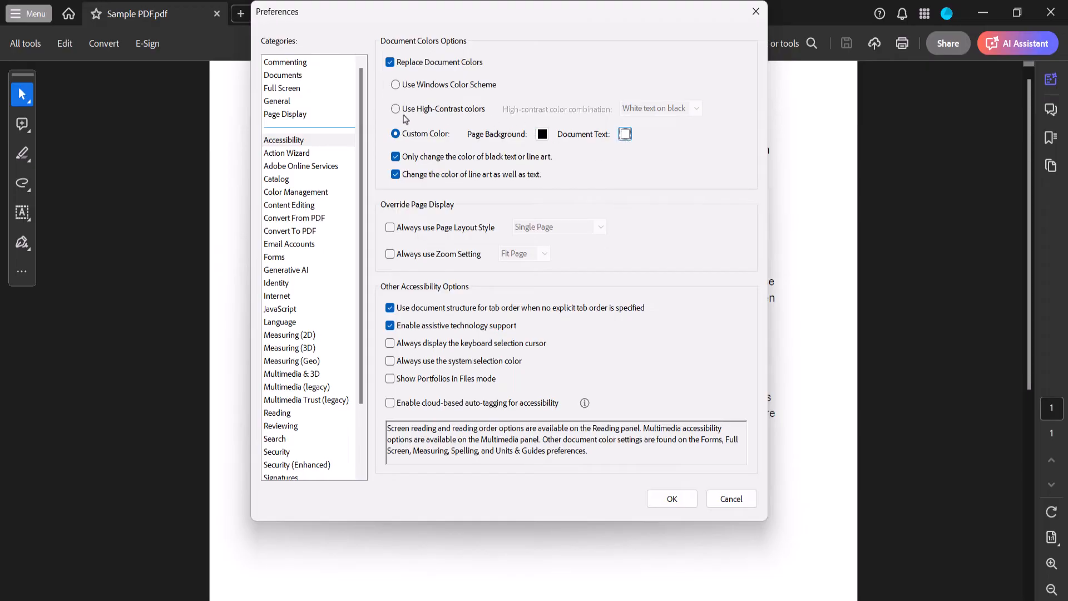
Return to high-contrast White text on black and confirm with OK
left_click(396, 108)
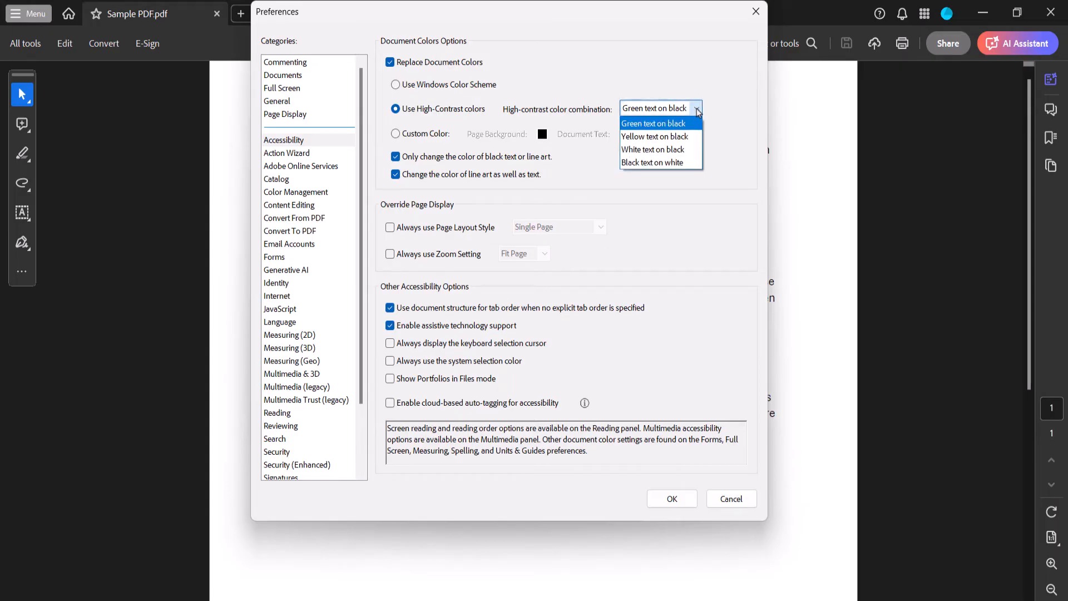
left_click(651, 149)
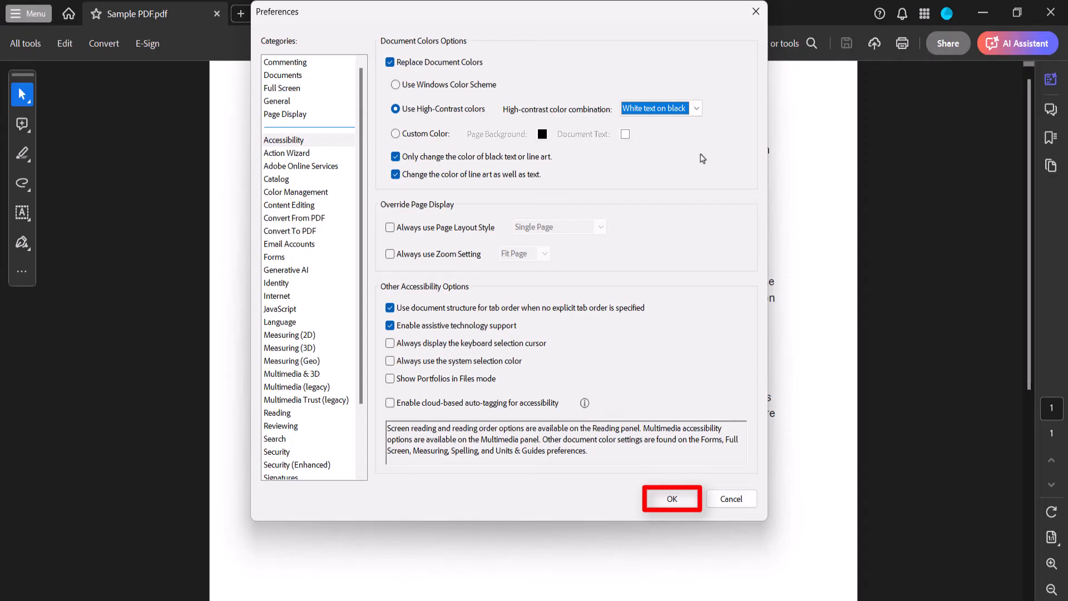
left_click(669, 498)
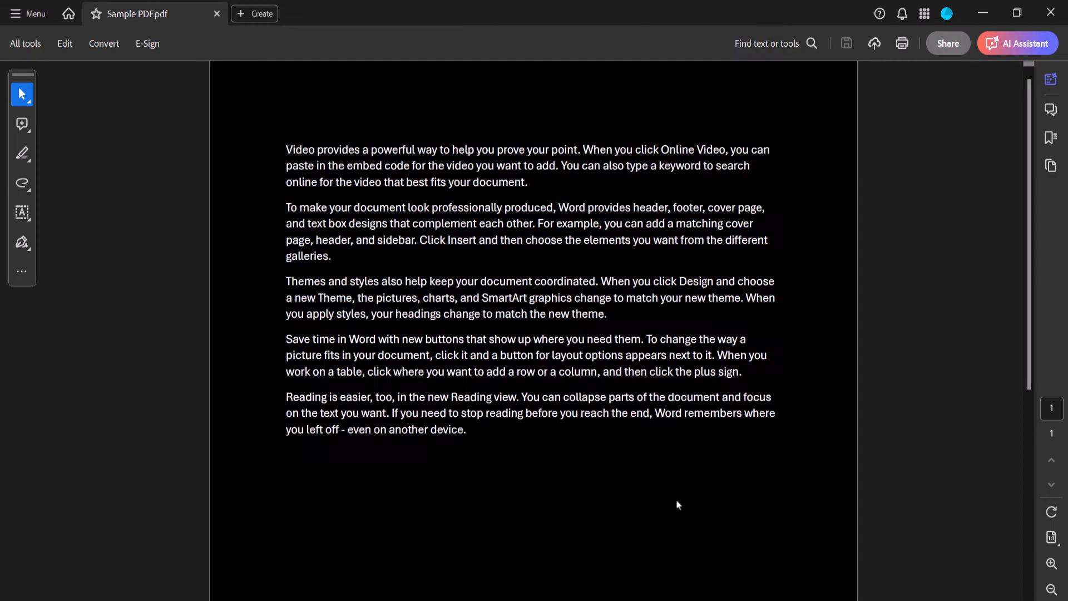